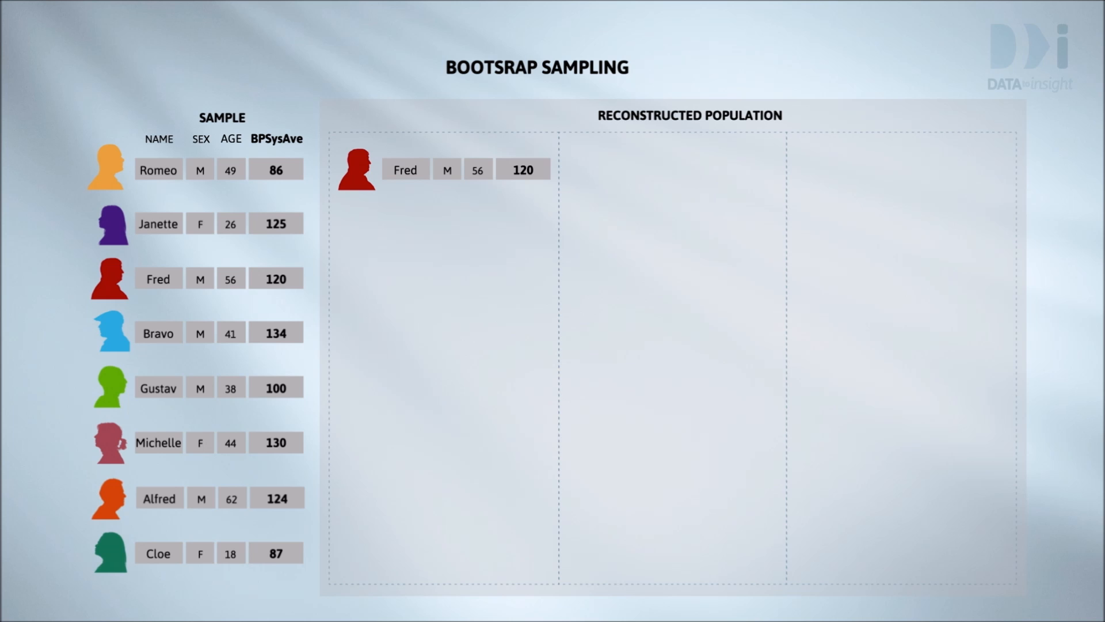
Step: Advance from the bootstrap sampling animation to the iNZight and VIT launcher window
left_click(110, 553)
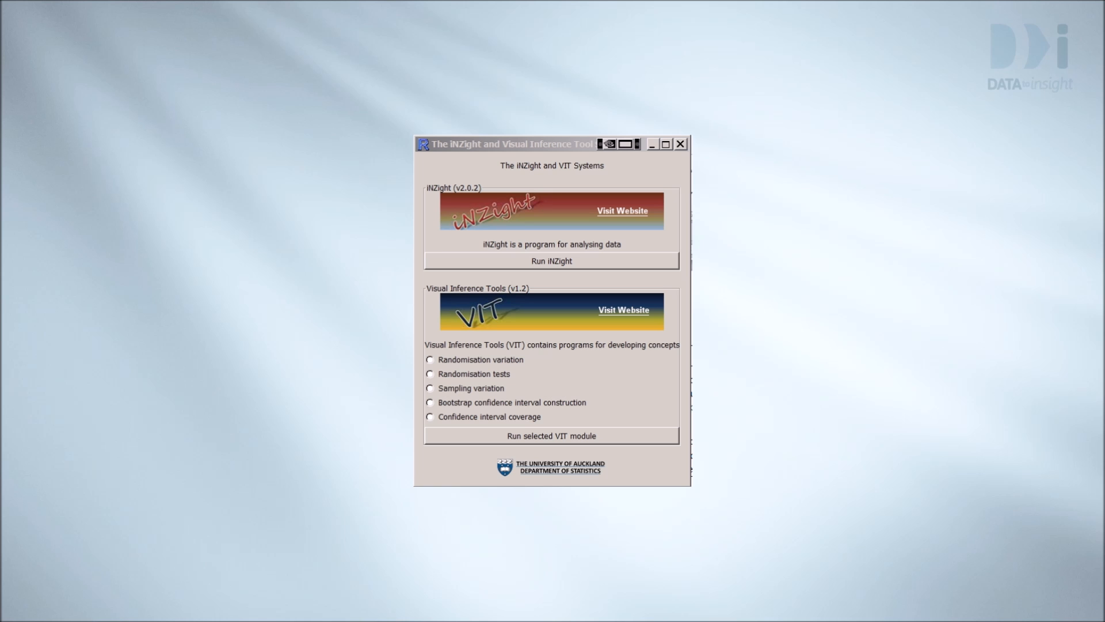
Step: Run the 'Bootstrap confidence interval construction' module on the BPSysAve sample (mean 115.83)
left_click(430, 403)
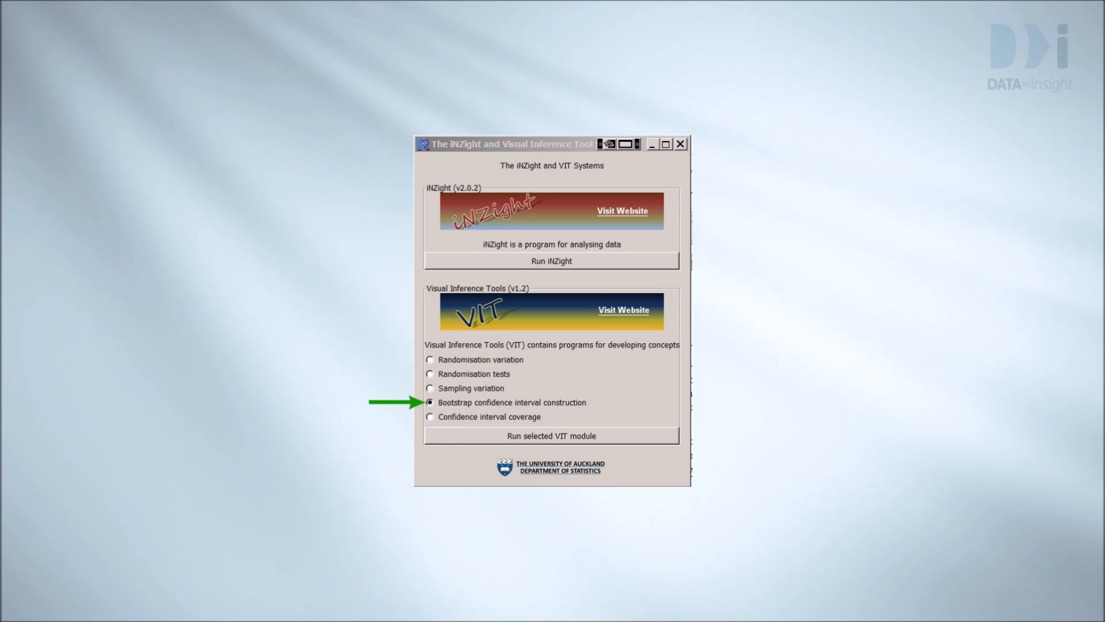
left_click(557, 436)
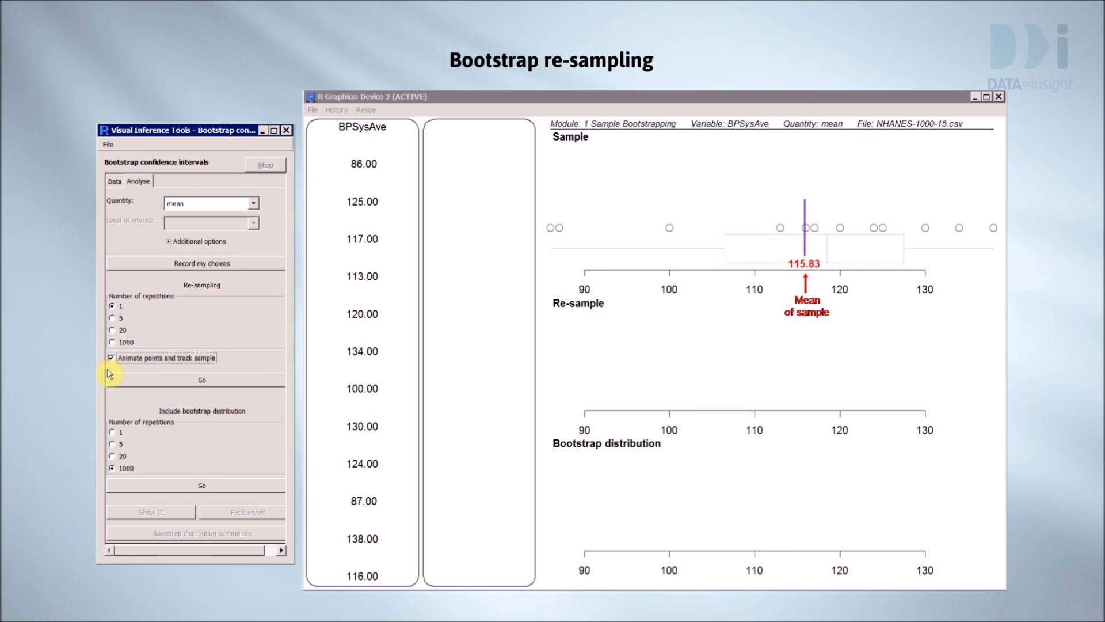
Step: Choose 5 as the Re-sampling repetition count
left_click(202, 380)
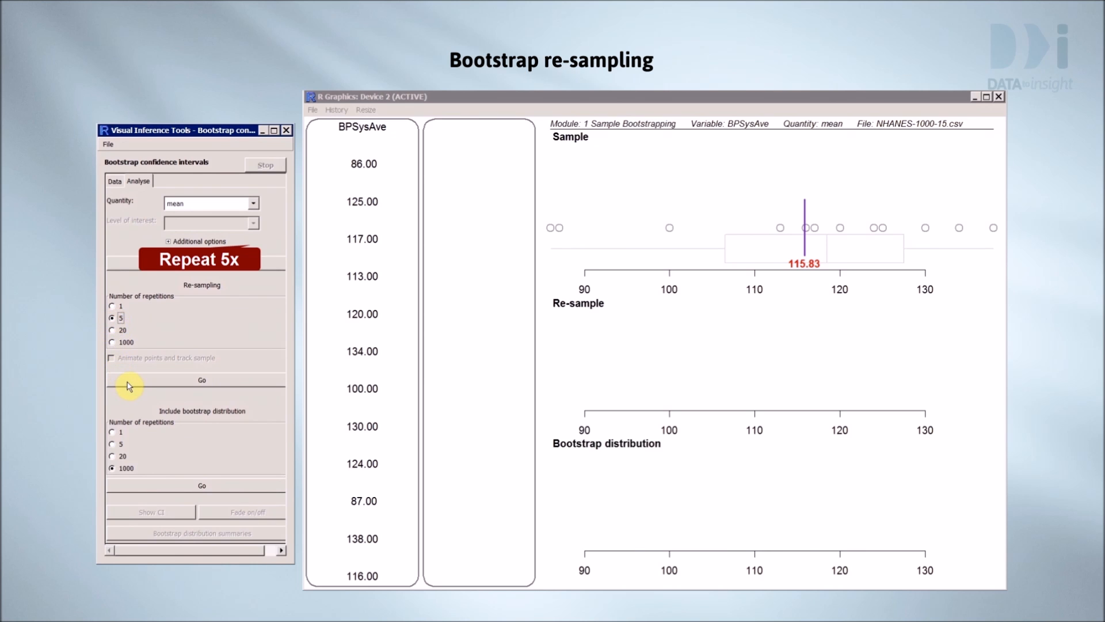
left_click(201, 380)
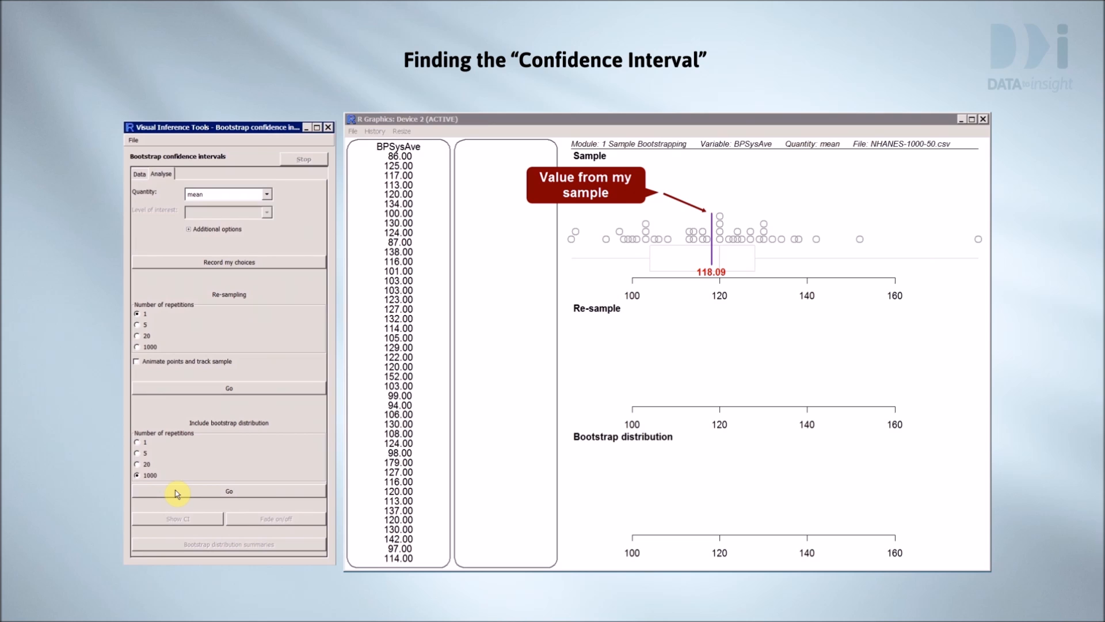
Step: Build the 1000-repetition bootstrap distribution, show the 112.77–123.44 interval, and fade the working out
left_click(228, 491)
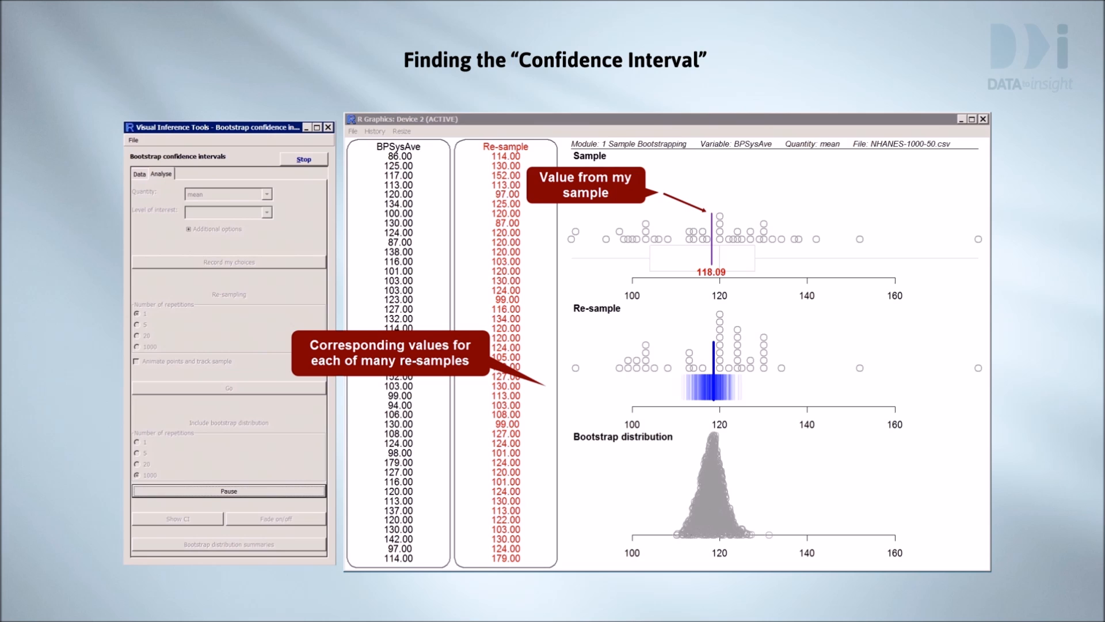
left_click(177, 519)
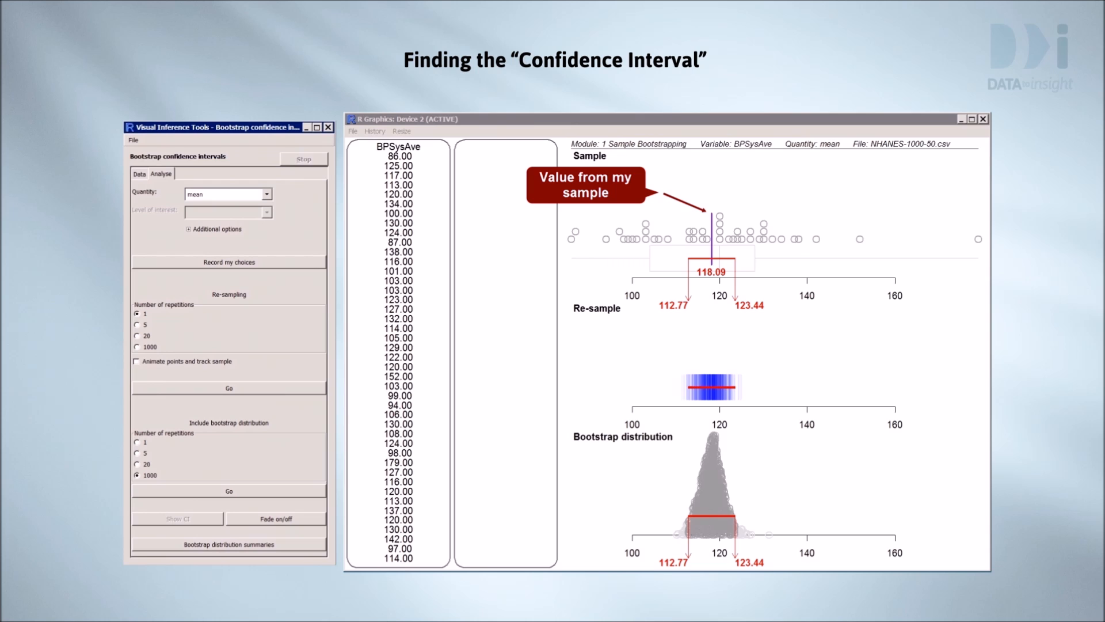
left_click(254, 519)
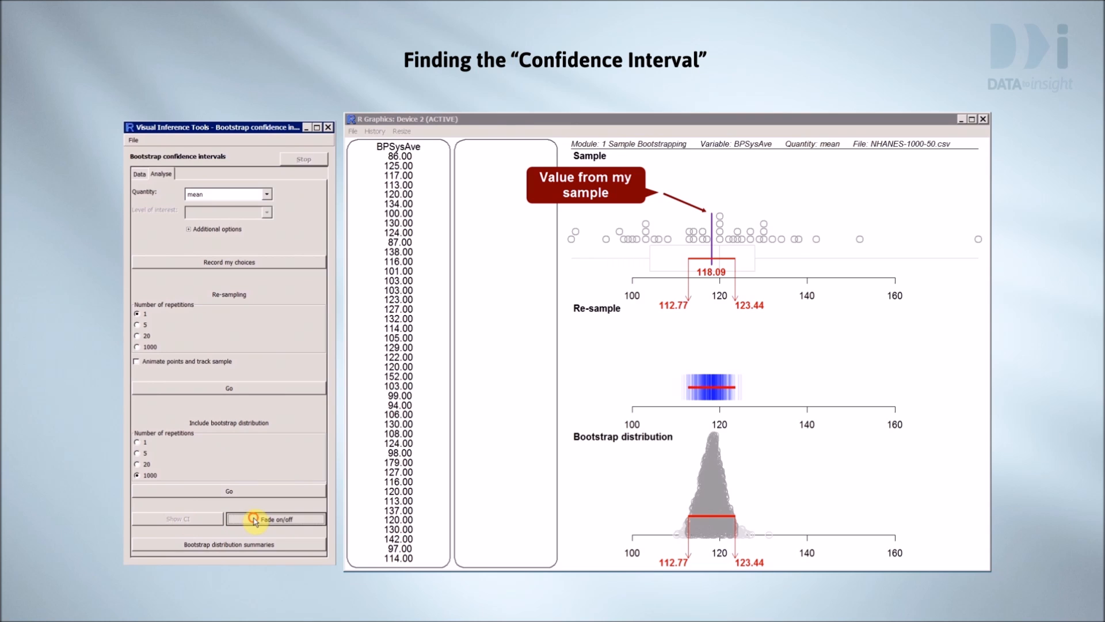
left_click(254, 518)
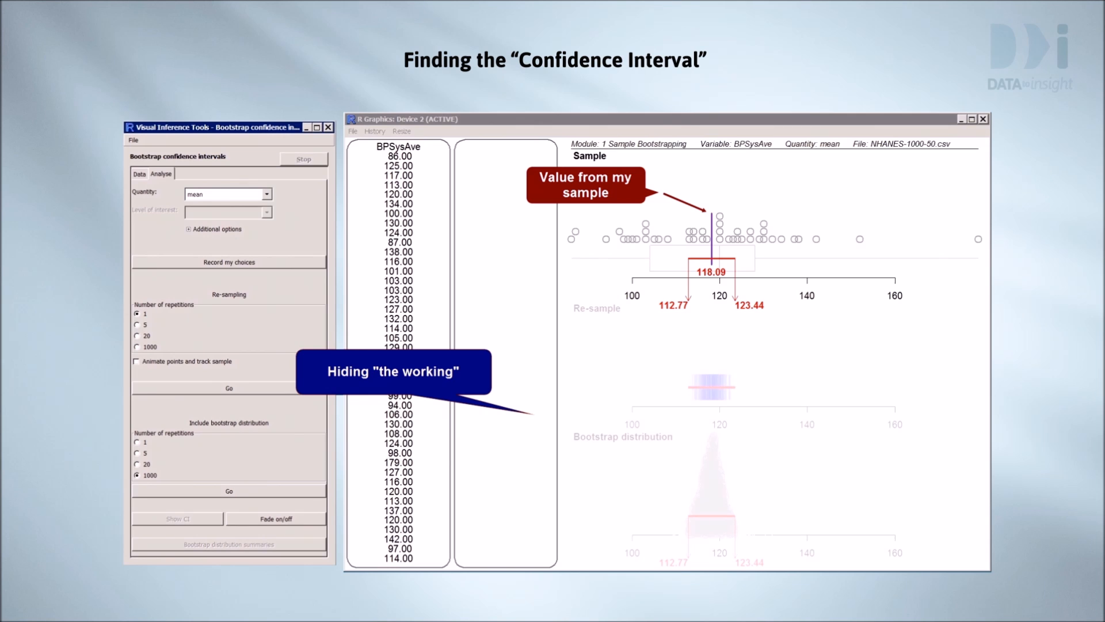